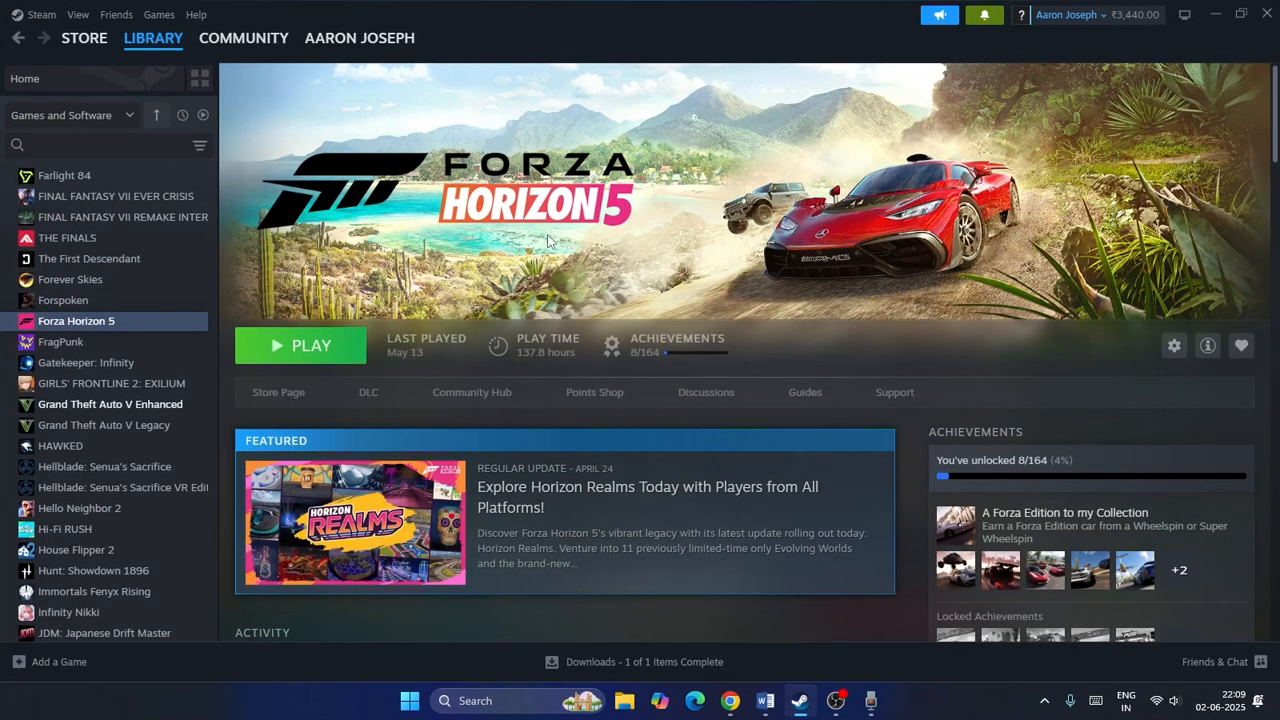
pyautogui.moveTo(518, 243)
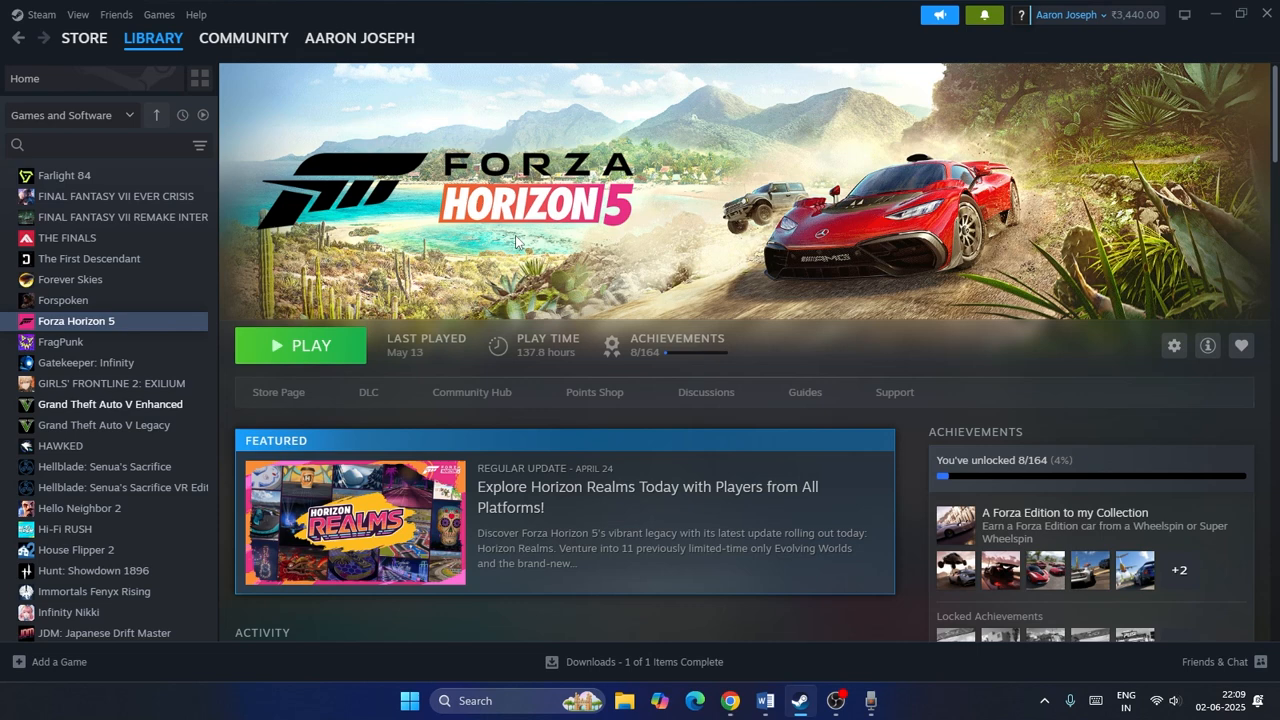
pyautogui.moveTo(583, 235)
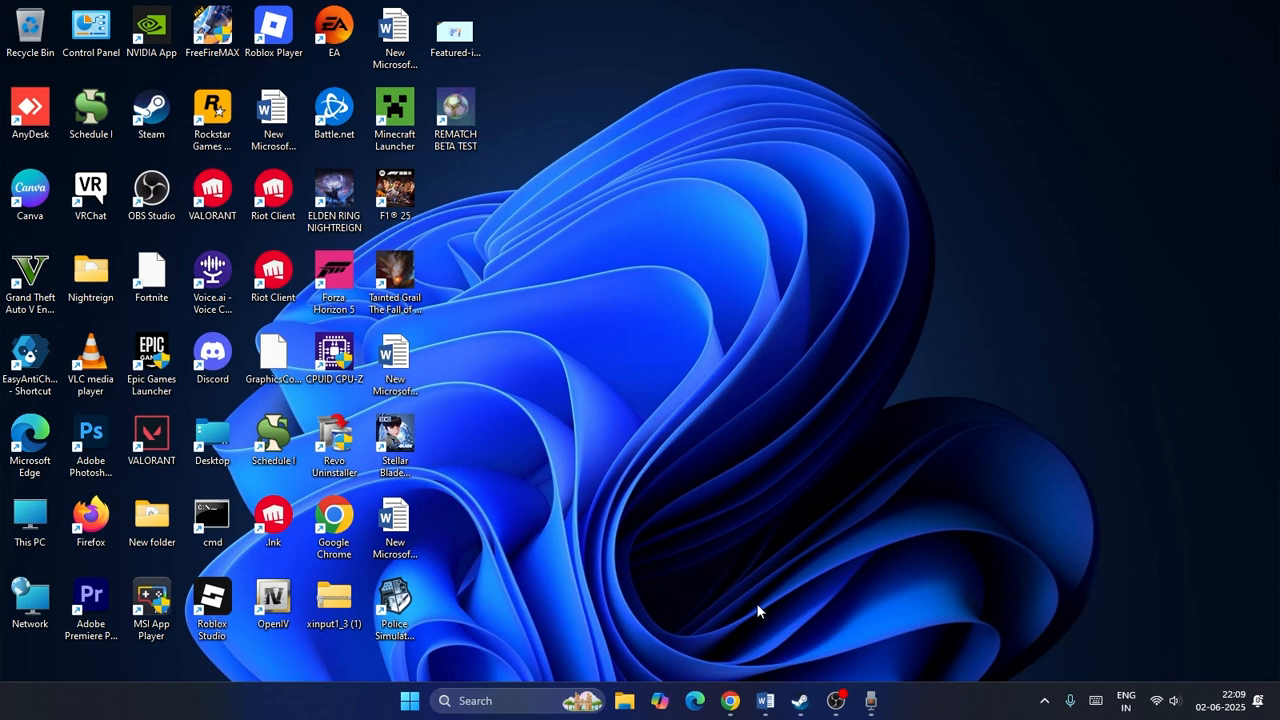
# Review the Xbox Status page on support.xbox.com, then search Start for Credential Manager
pyautogui.click(730, 700)
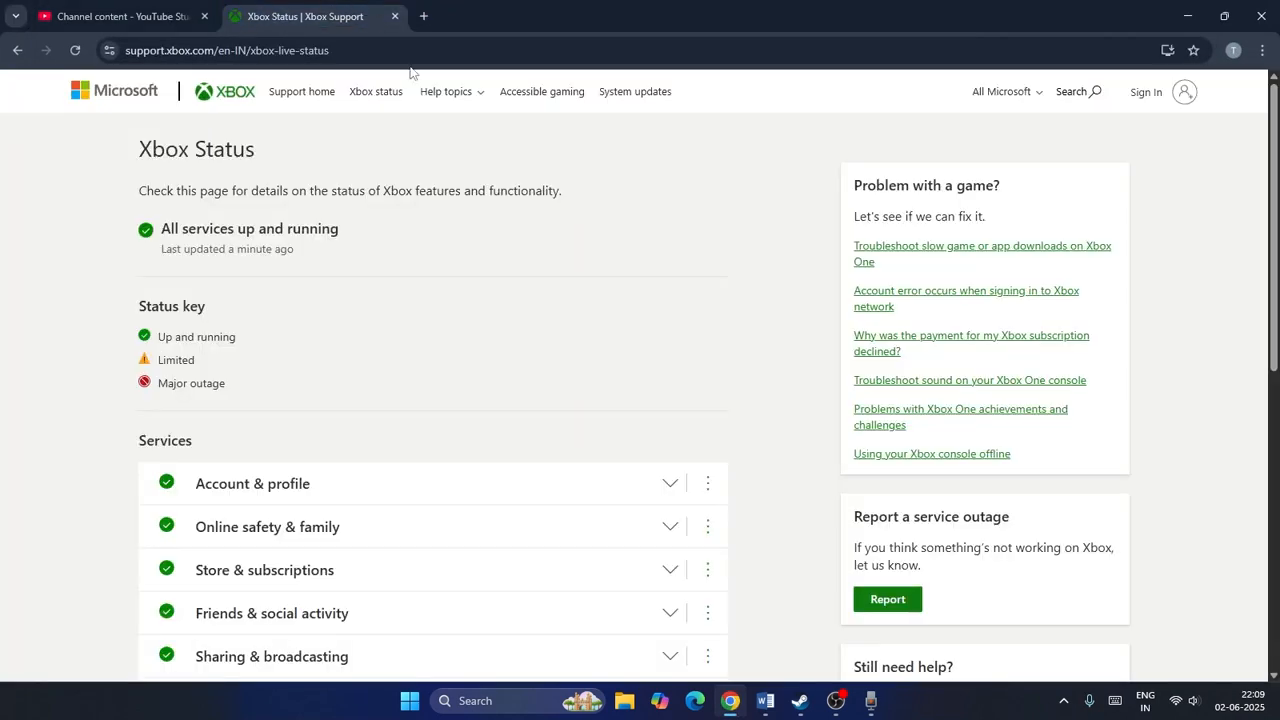
pyautogui.moveTo(119, 125)
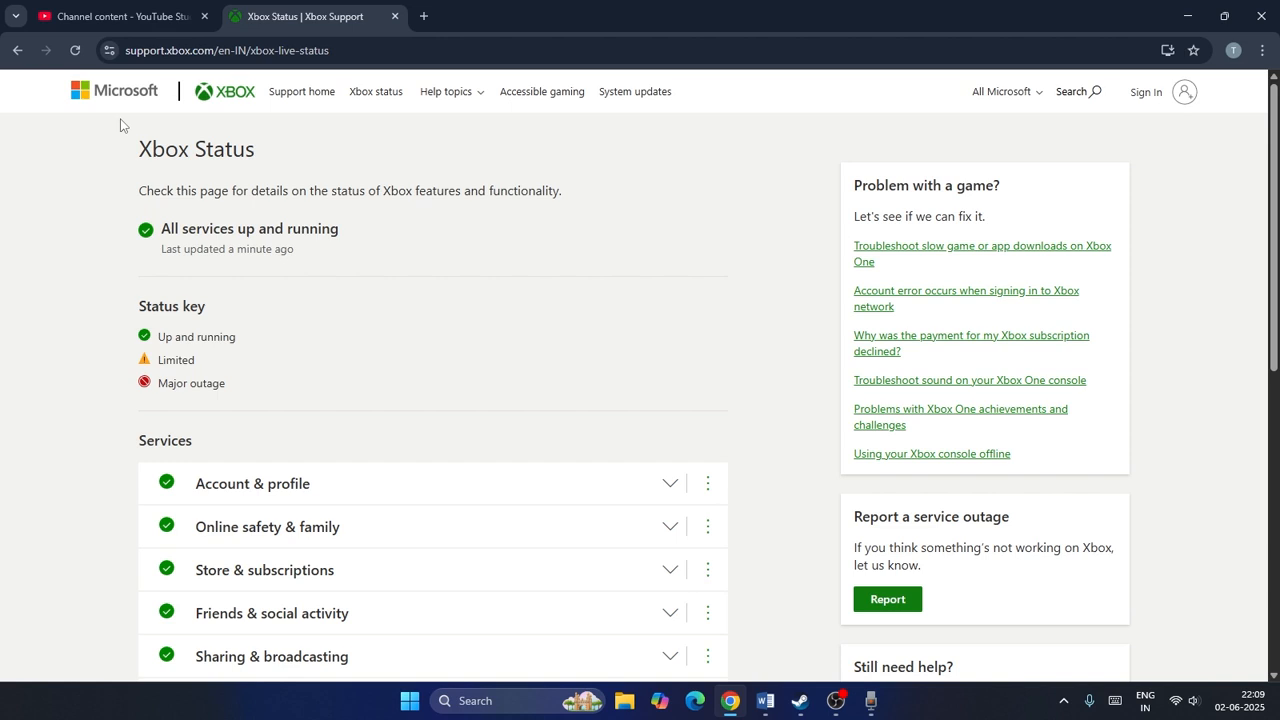
pyautogui.moveTo(337, 179)
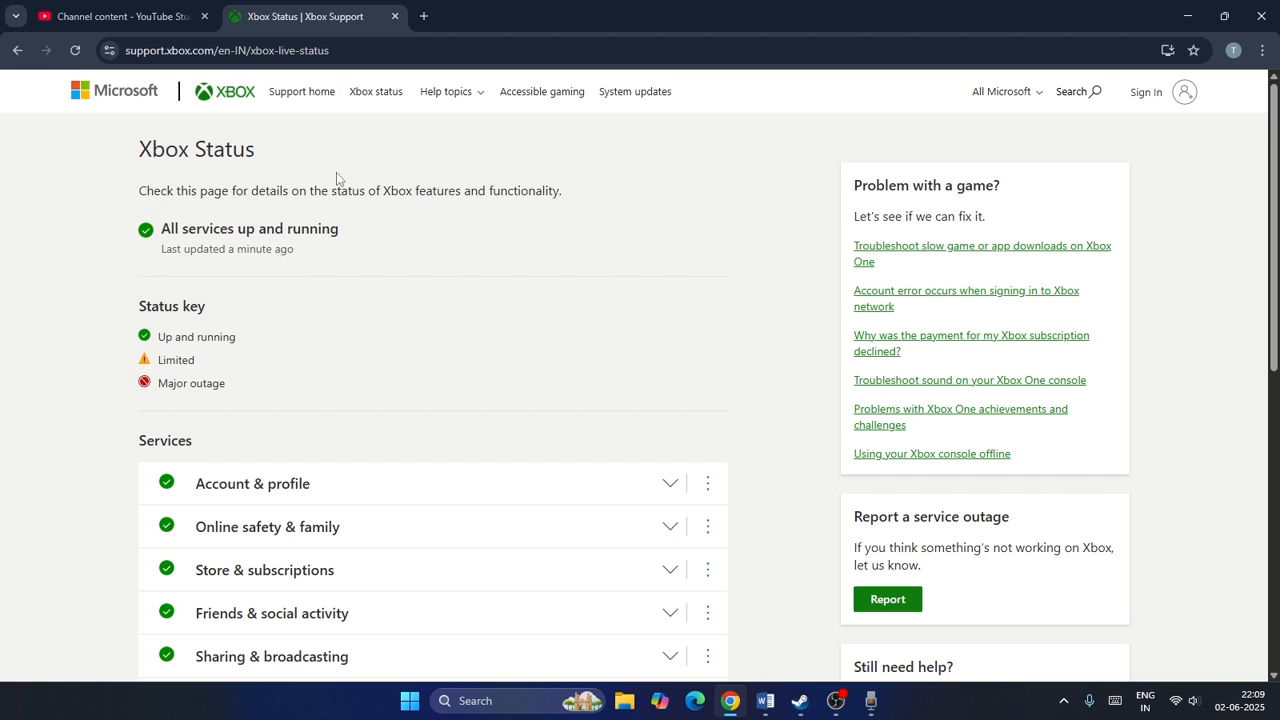
pyautogui.moveTo(340, 173)
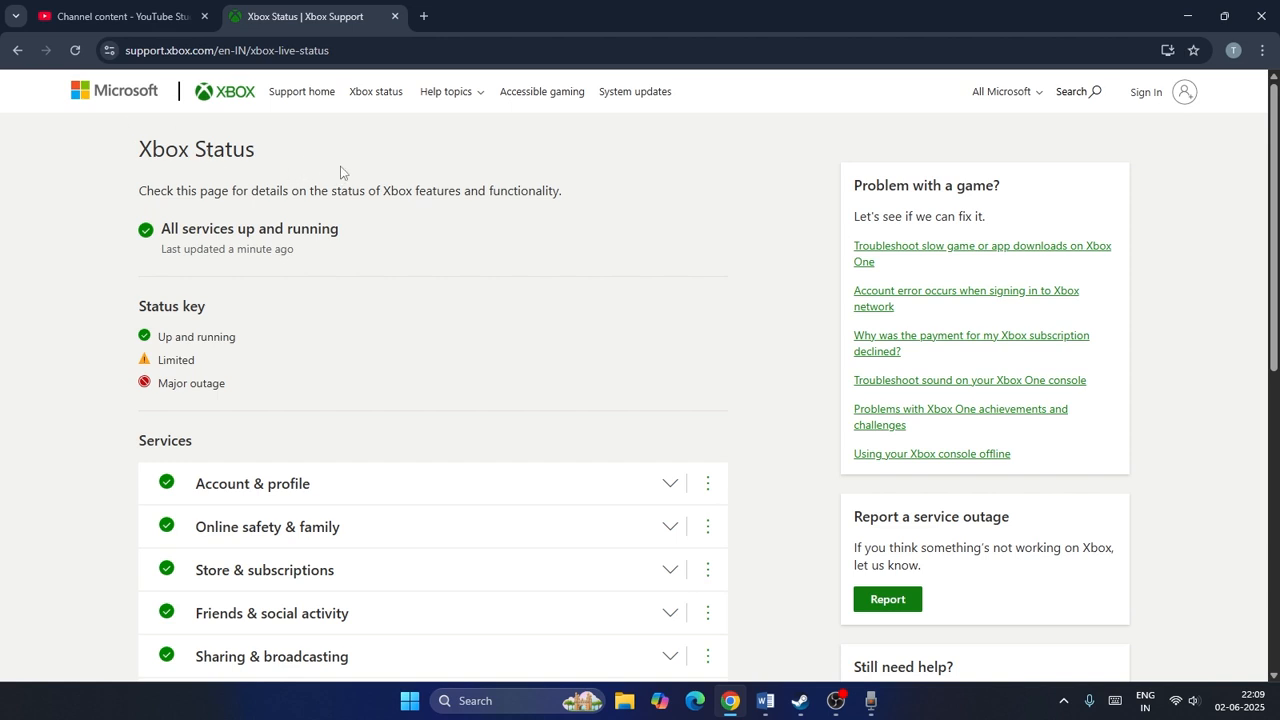
pyautogui.scroll(-3)
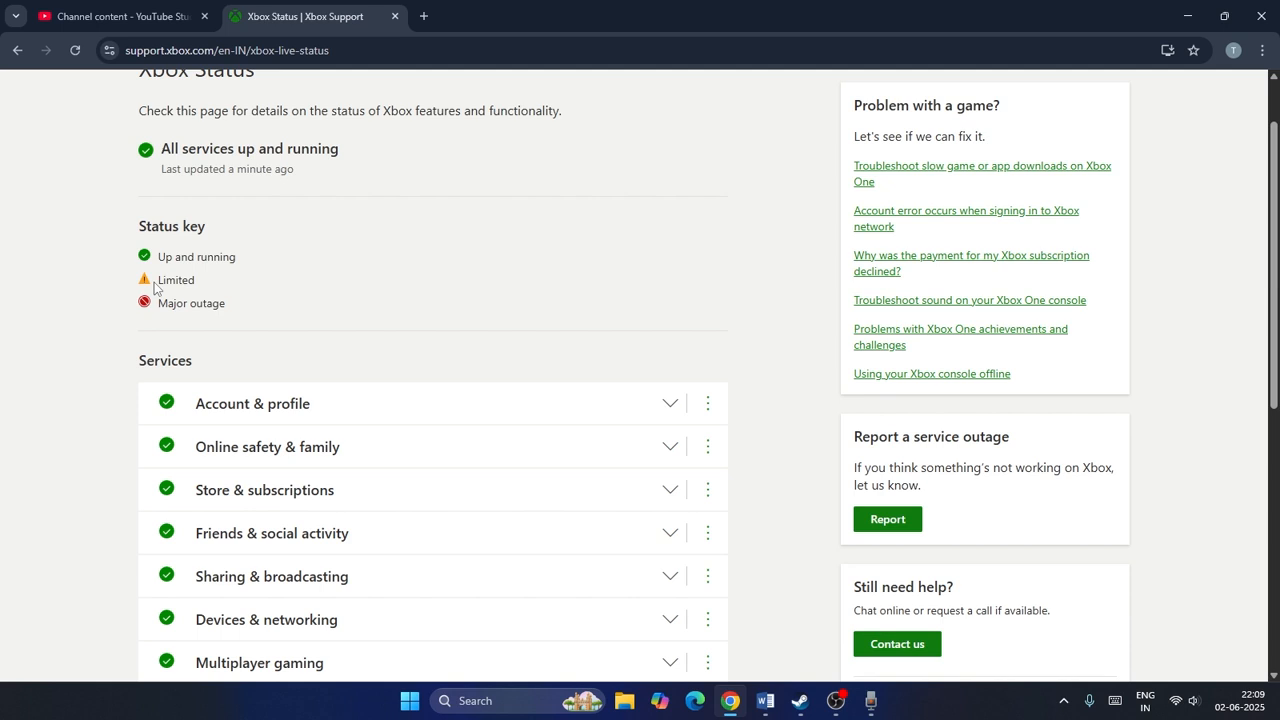
pyautogui.moveTo(351, 158)
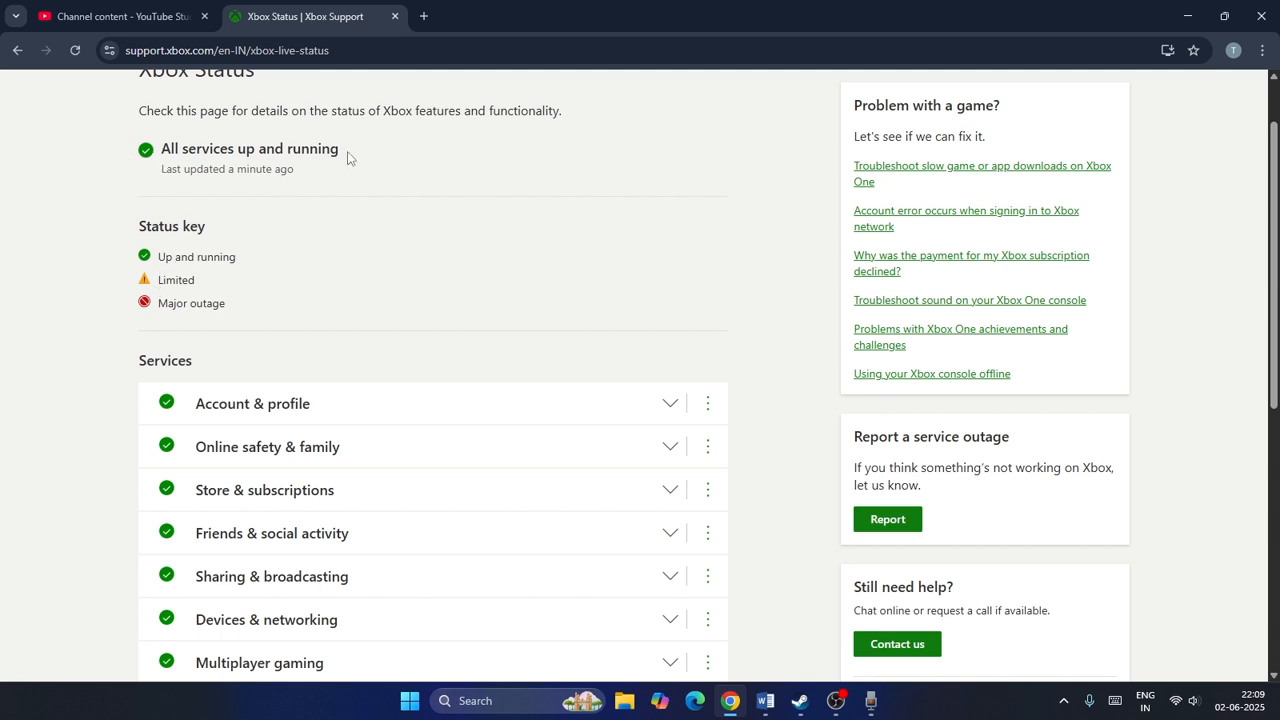
pyautogui.moveTo(147, 287)
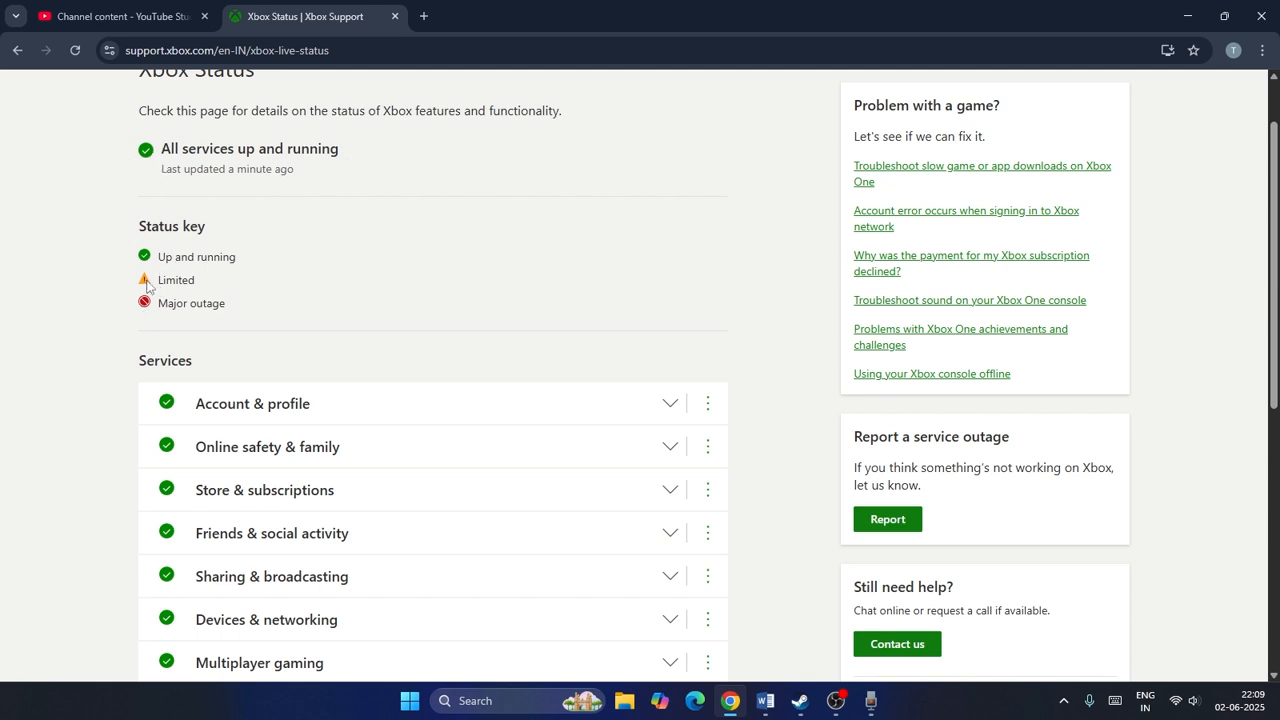
pyautogui.moveTo(260, 320)
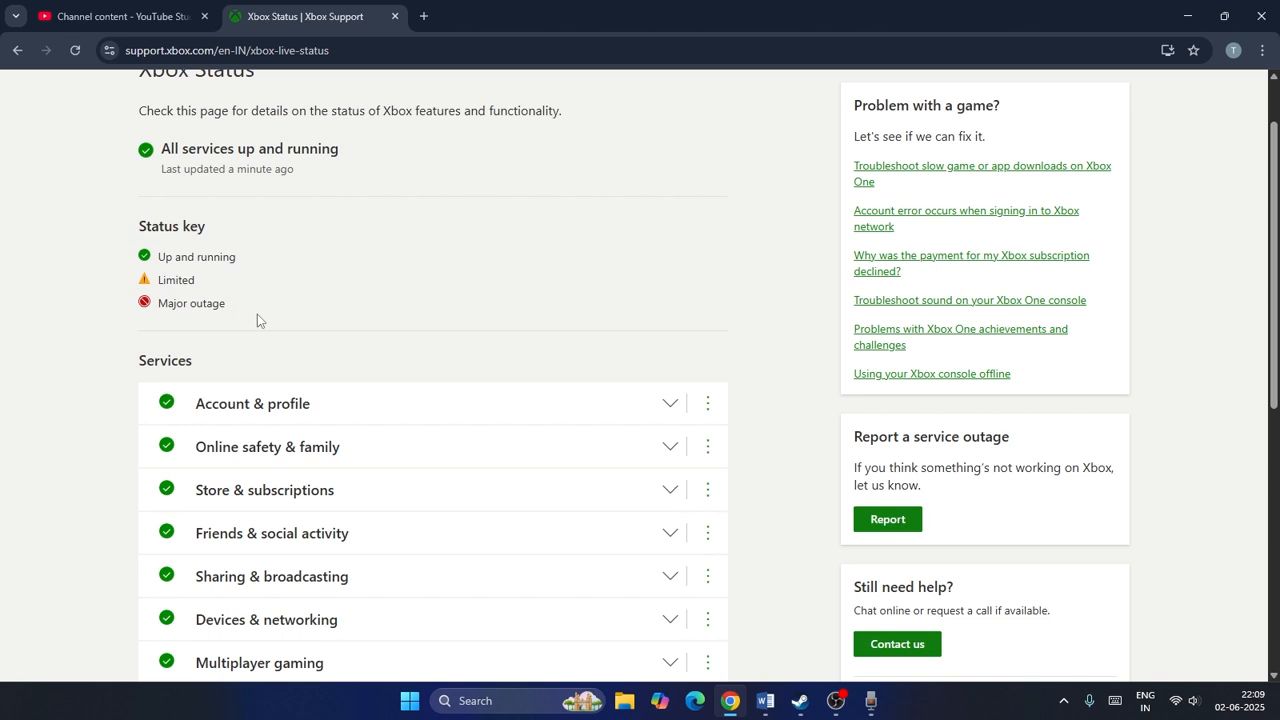
pyautogui.scroll(3)
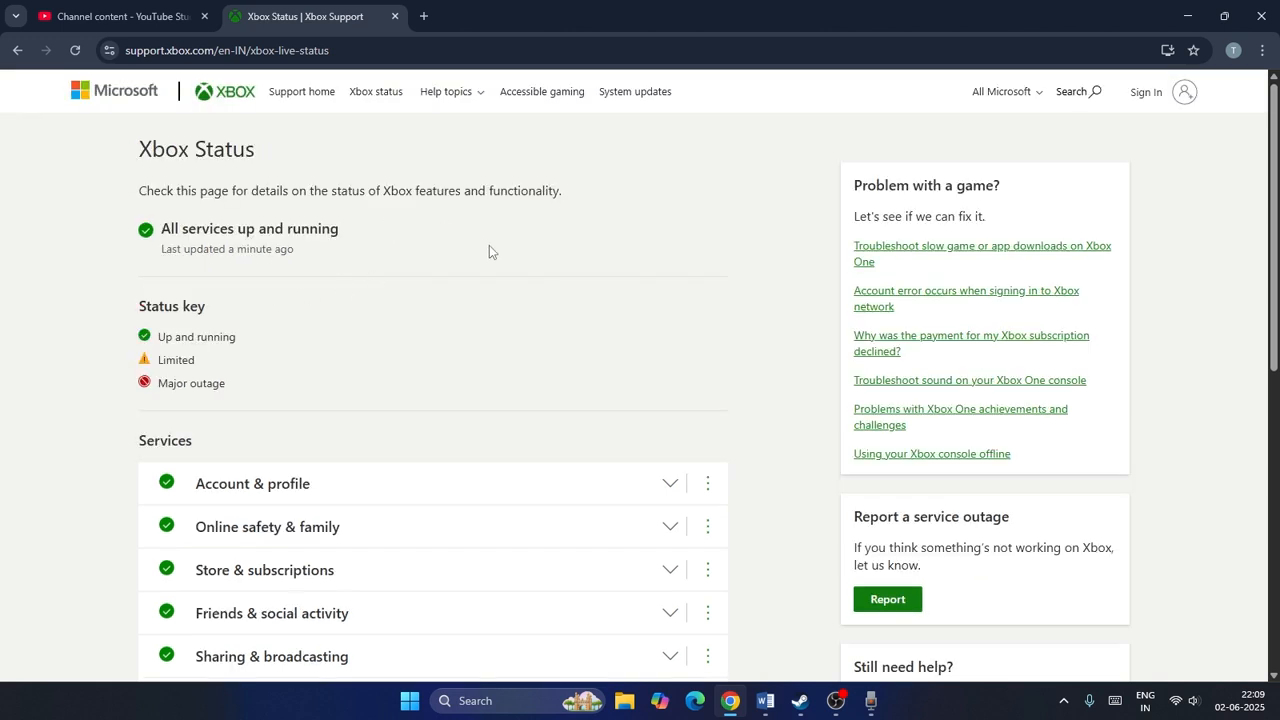
pyautogui.moveTo(214, 300)
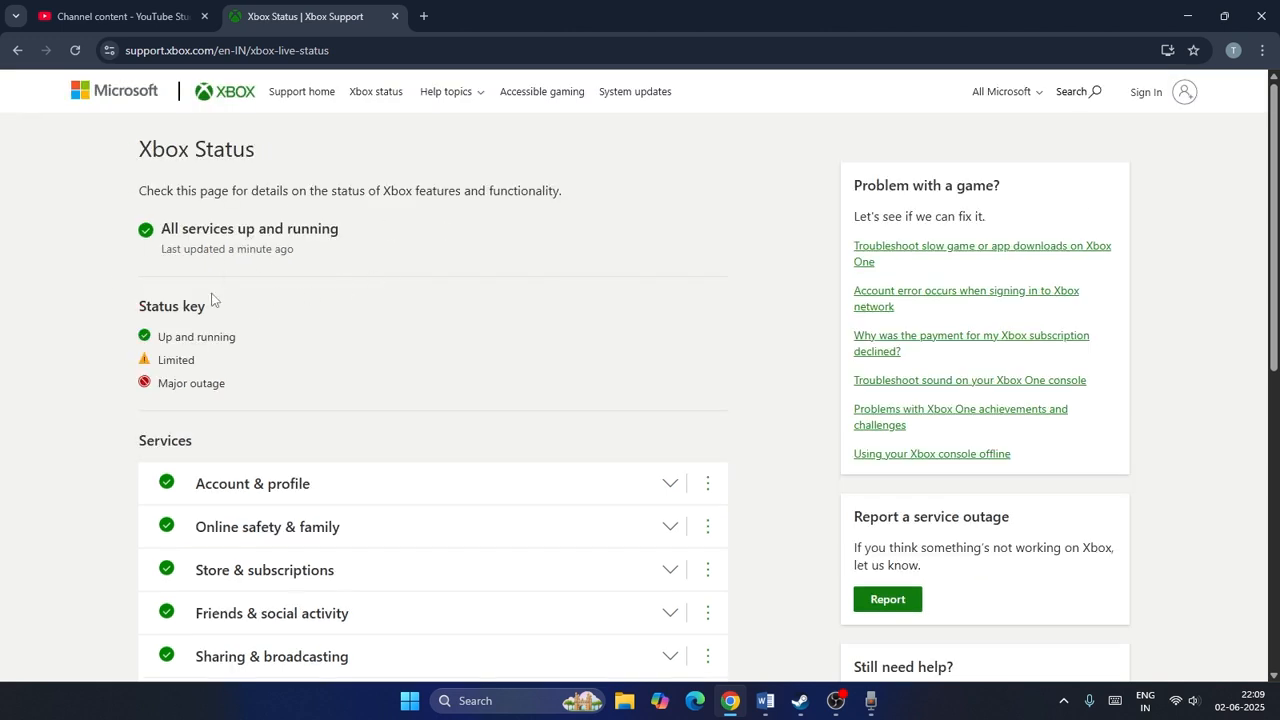
pyautogui.moveTo(277, 280)
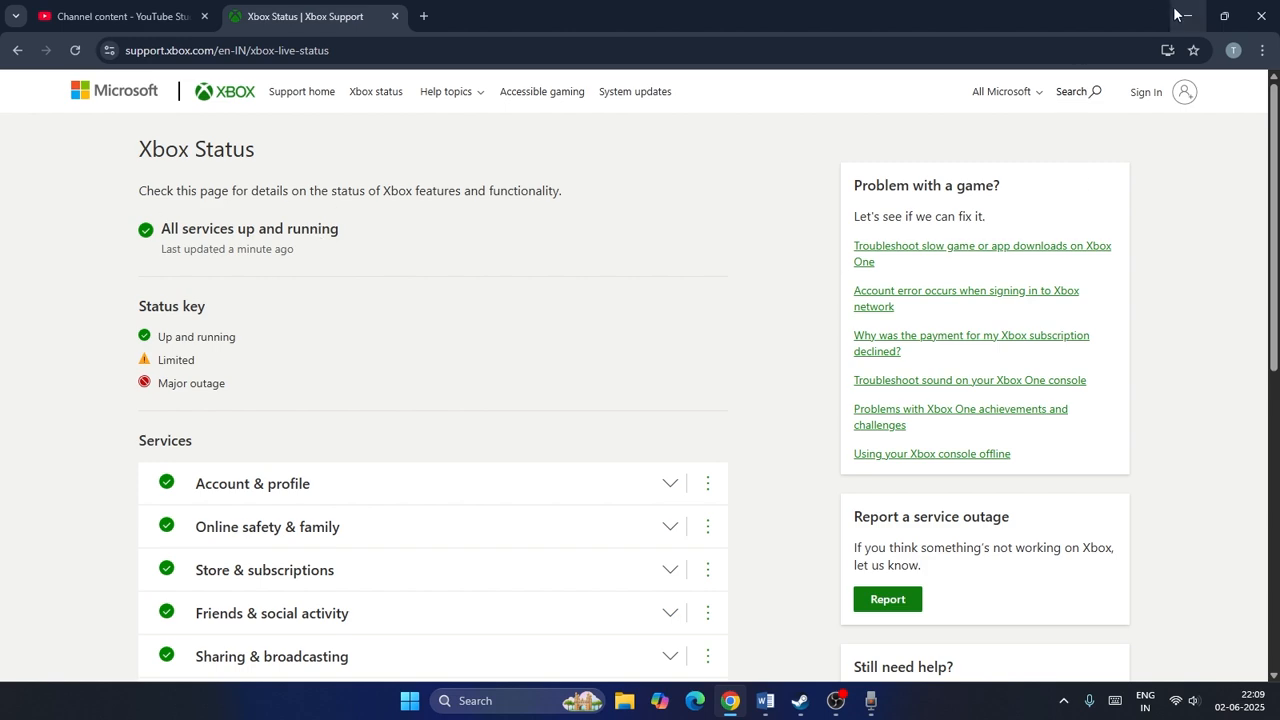
pyautogui.click(409, 700)
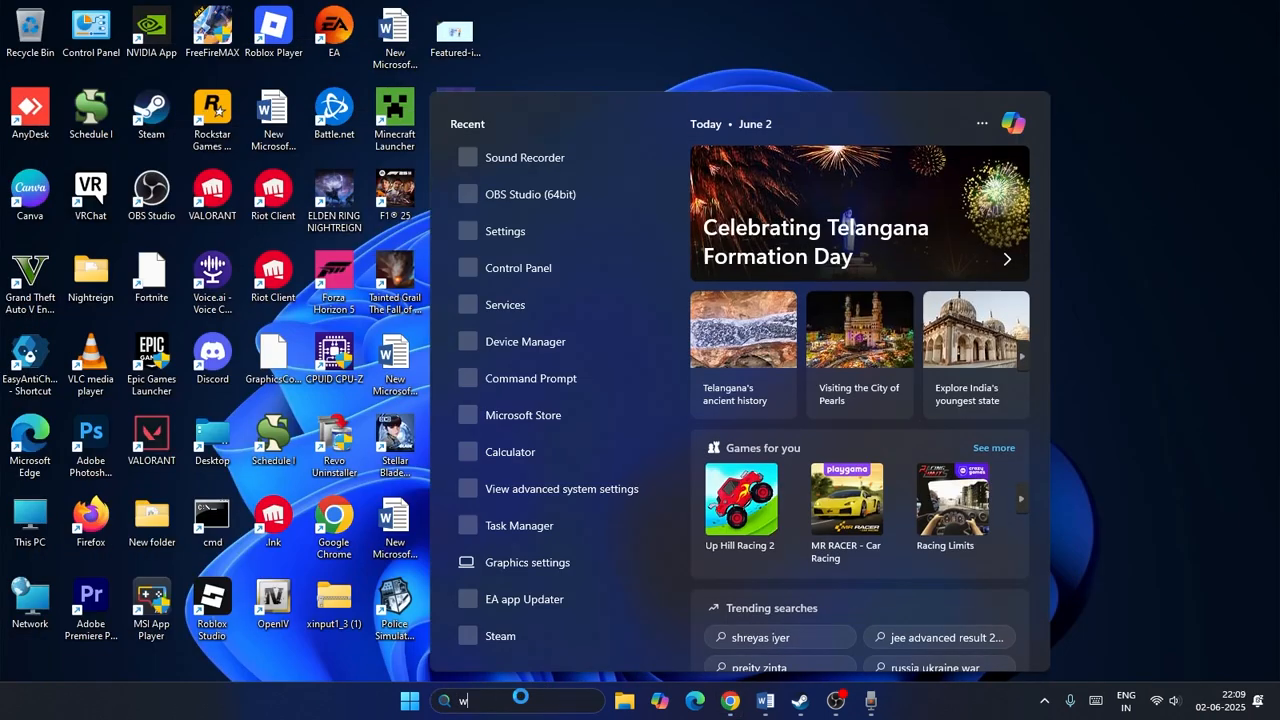
pyautogui.write('eb c')
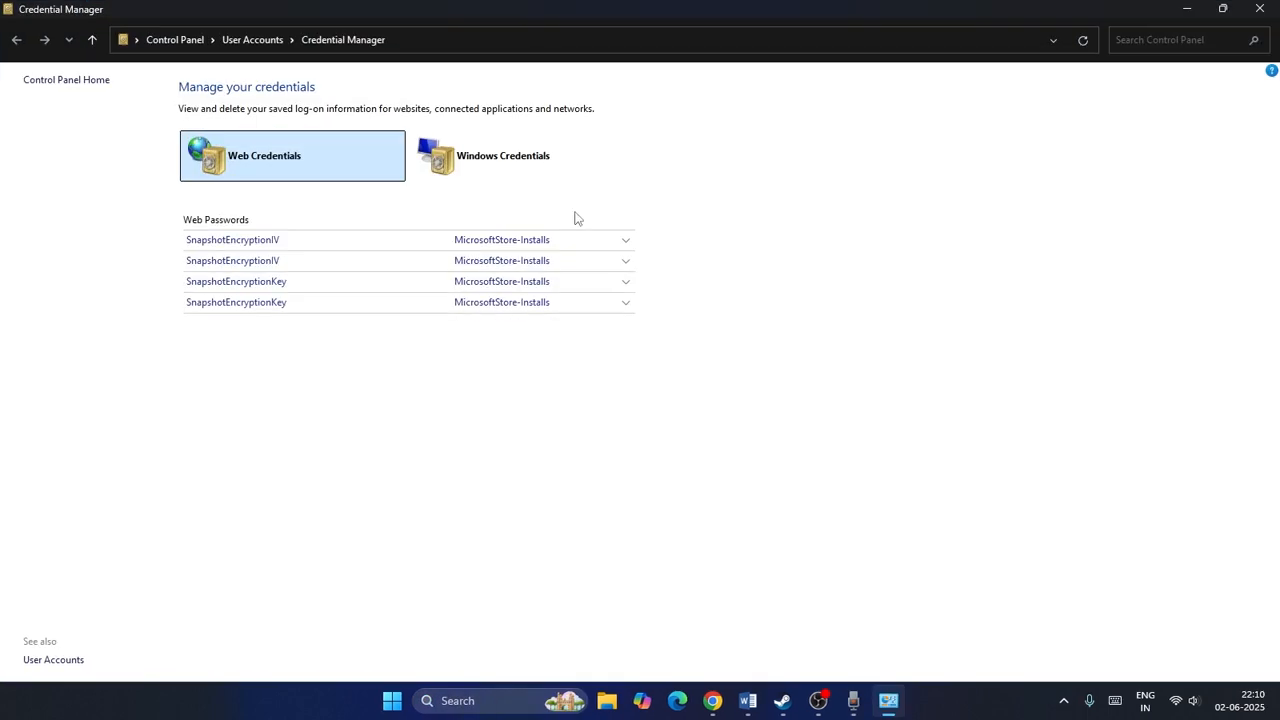
# Show Windows Credentials and expand the XblGrts|DeviceKey generic credential's details
pyautogui.click(503, 155)
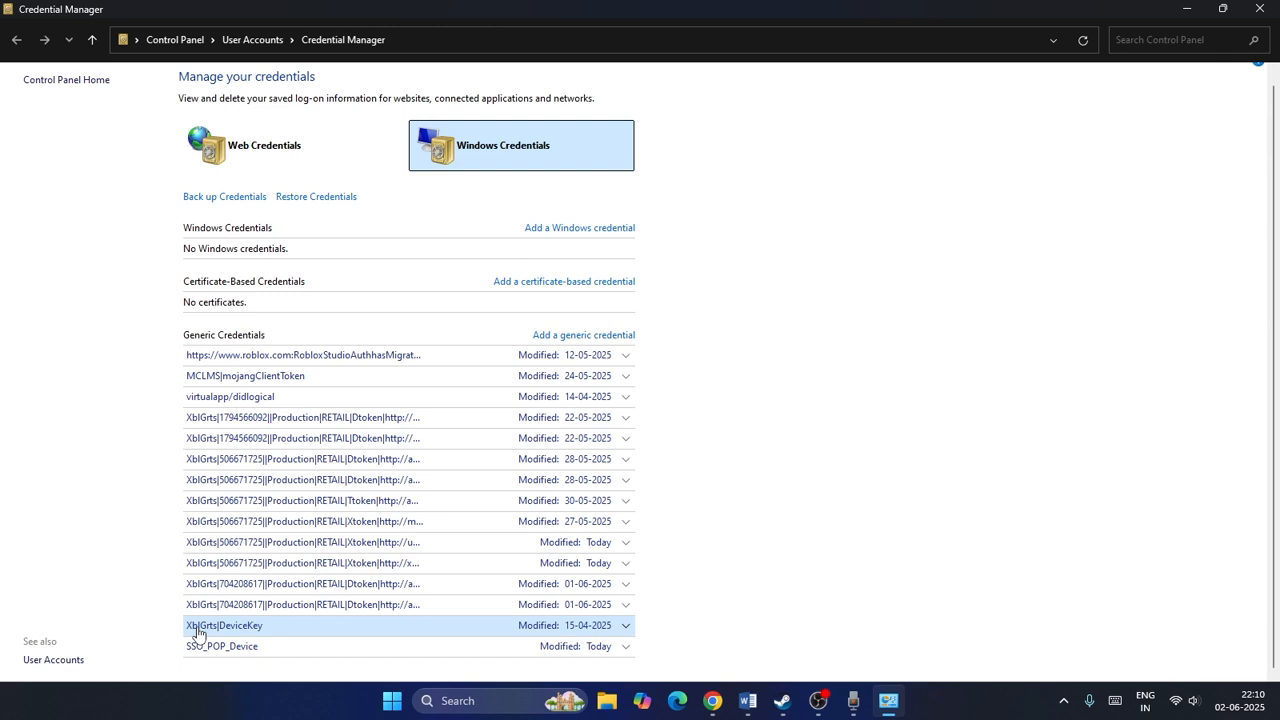
pyautogui.moveTo(207, 635)
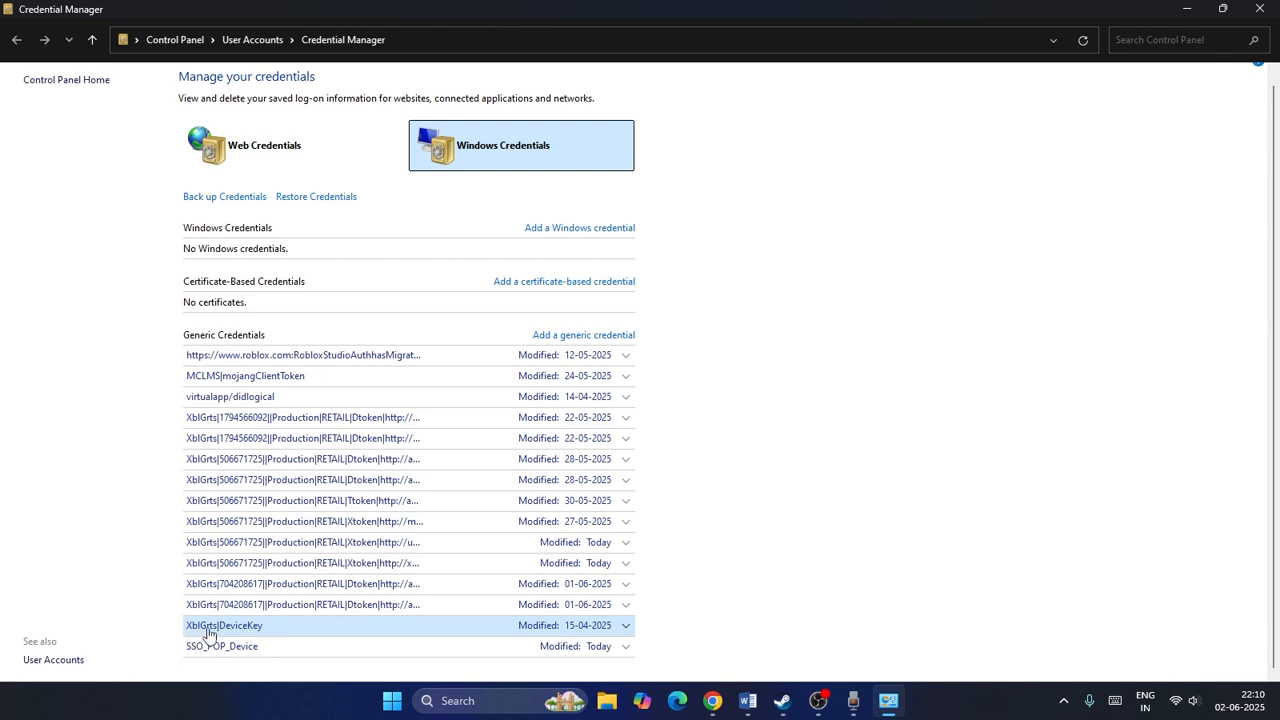
pyautogui.moveTo(344, 628)
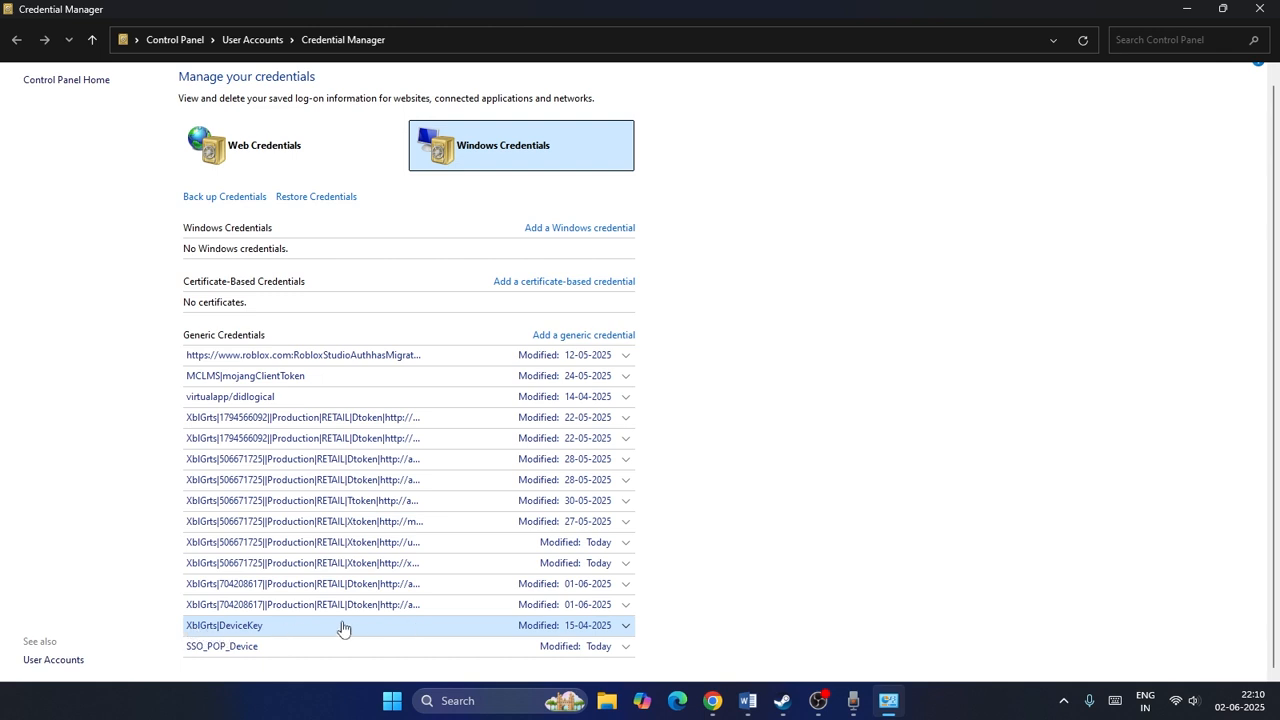
pyautogui.moveTo(197, 342)
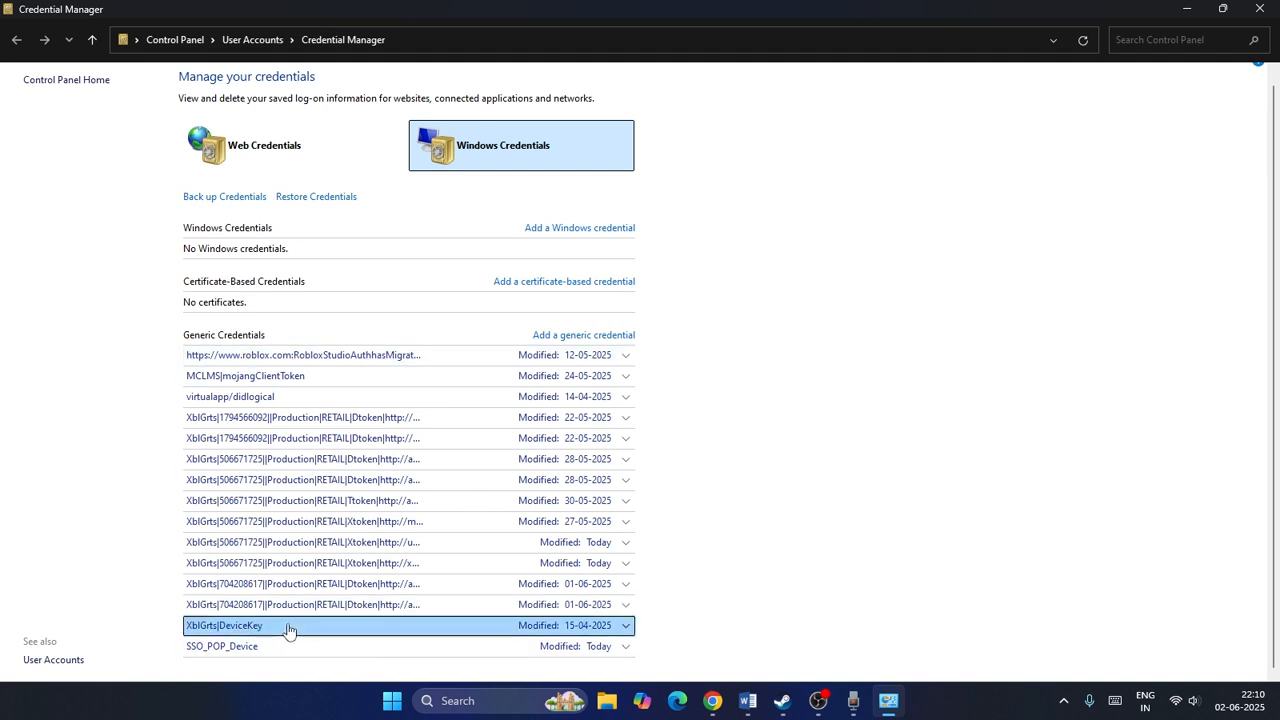
pyautogui.click(224, 625)
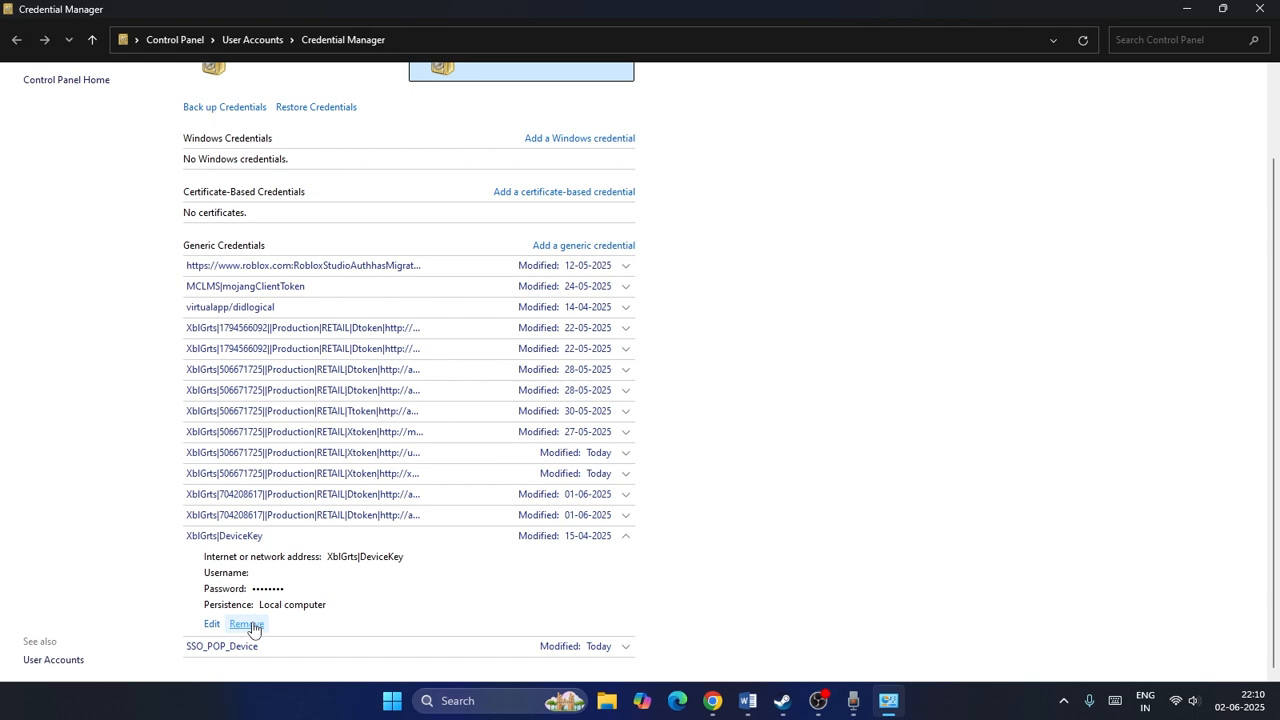
pyautogui.moveTo(1025, 421)
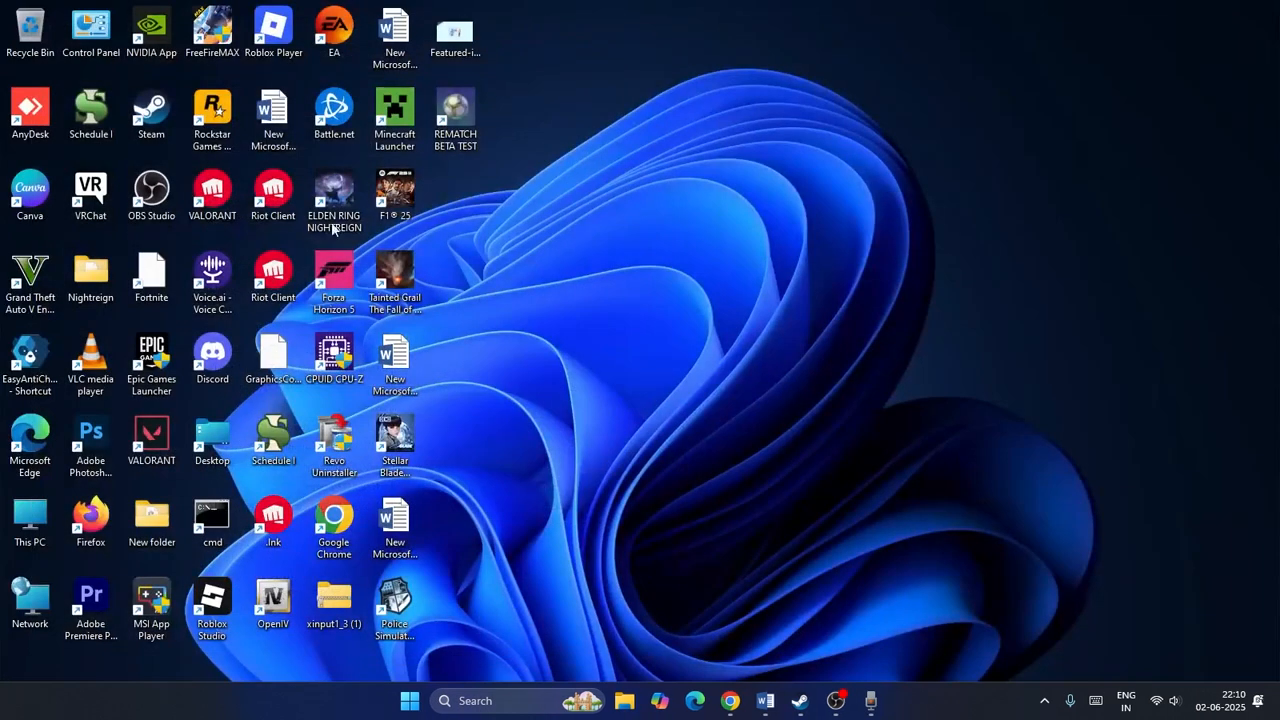
pyautogui.moveTo(517, 397)
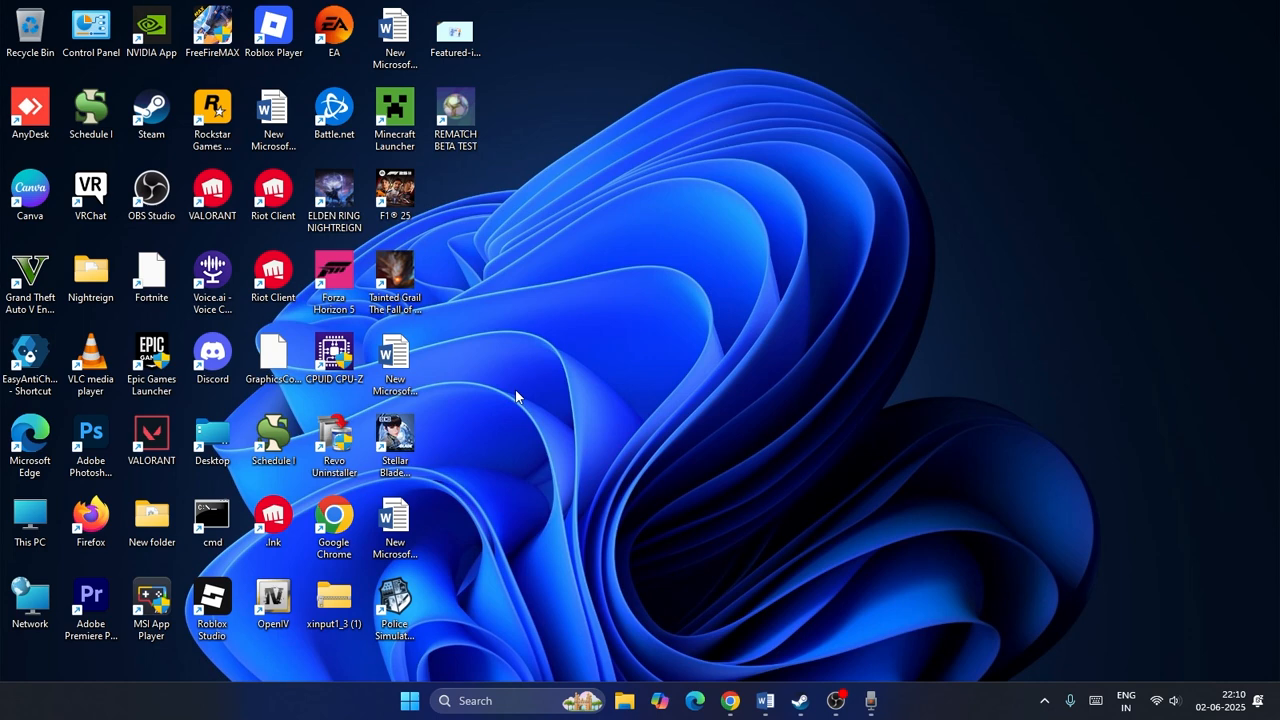